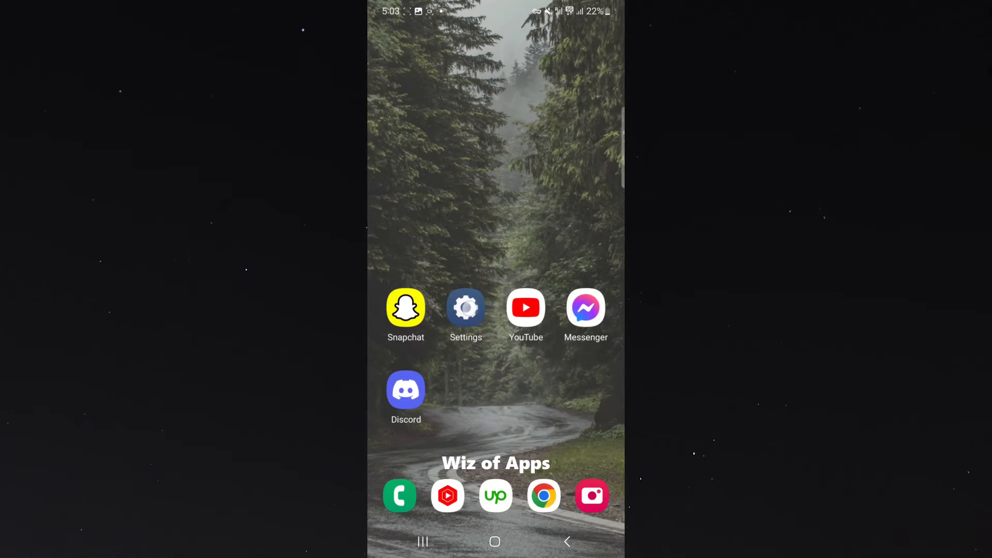
Launch Settings from the home screen icon
left_click(466, 308)
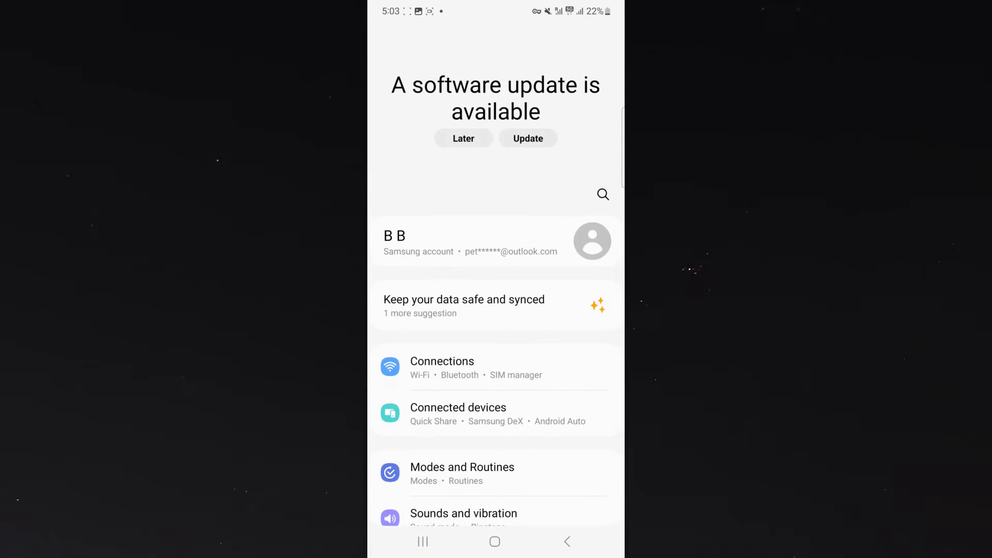
Go into Connections and then the Mobile networks page
left_click(442, 367)
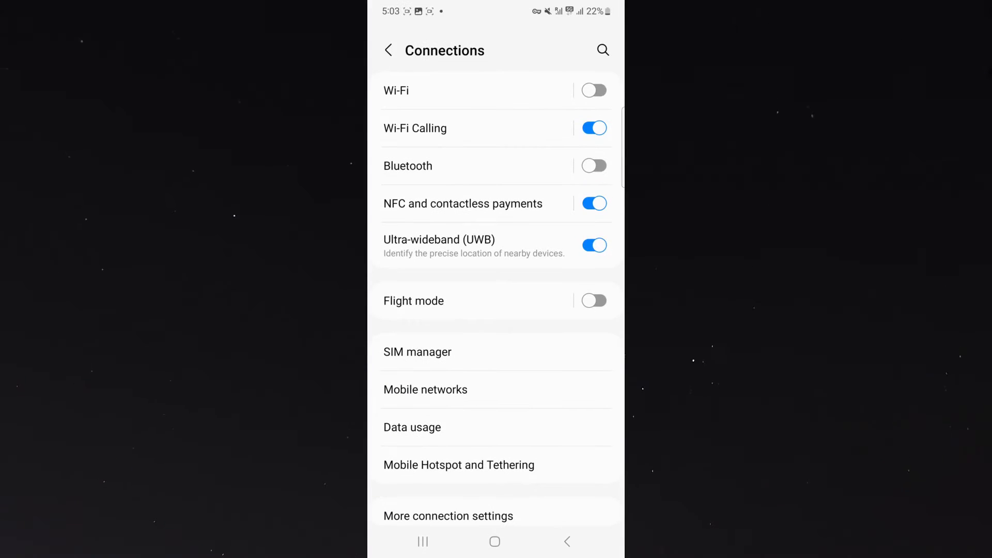
scroll("up", 3)
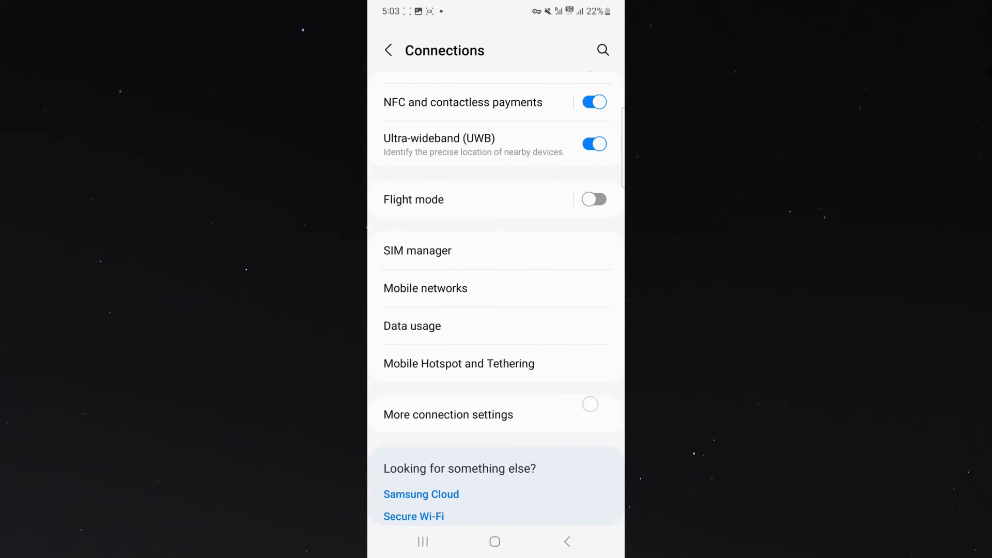
left_click(425, 289)
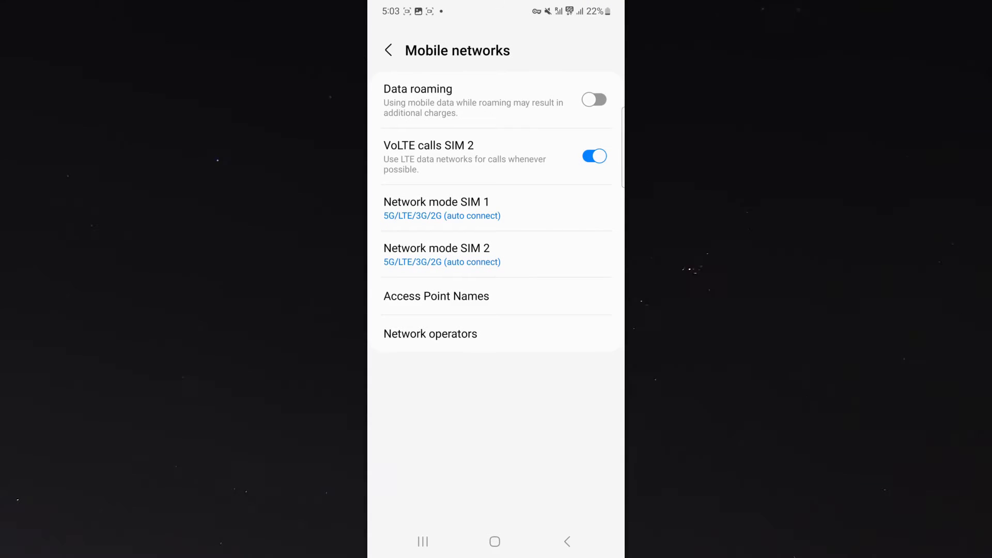
Toggle Data roaming on and then back off on Mobile networks
left_click(593, 99)
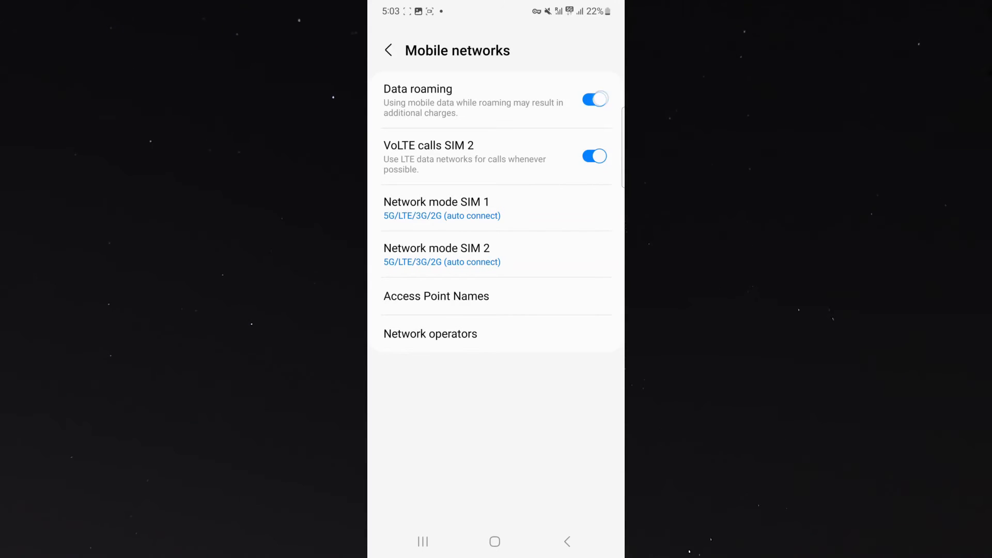
left_click(566, 540)
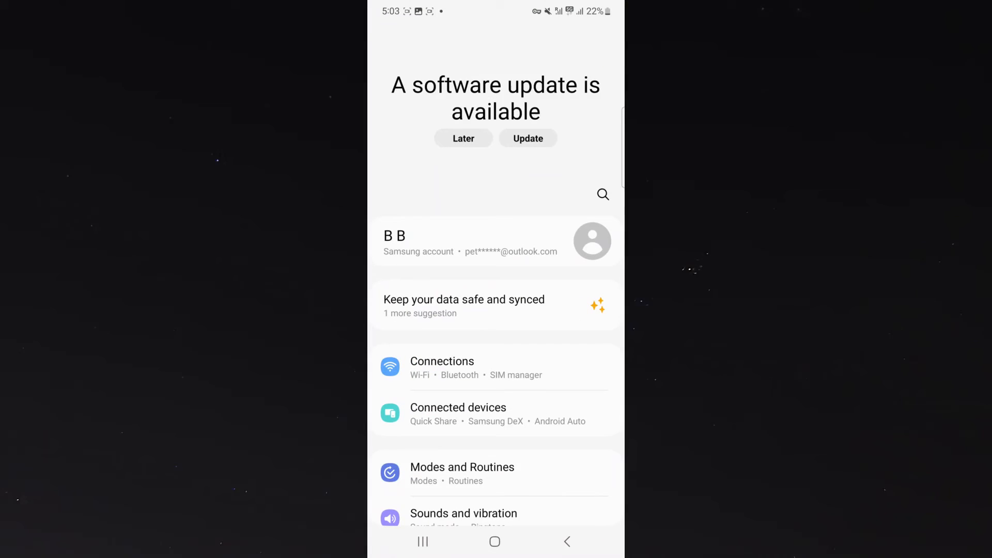
Search settings for 'roaming', jump to Data roaming and switch it on
left_click(602, 194)
type("roaming")
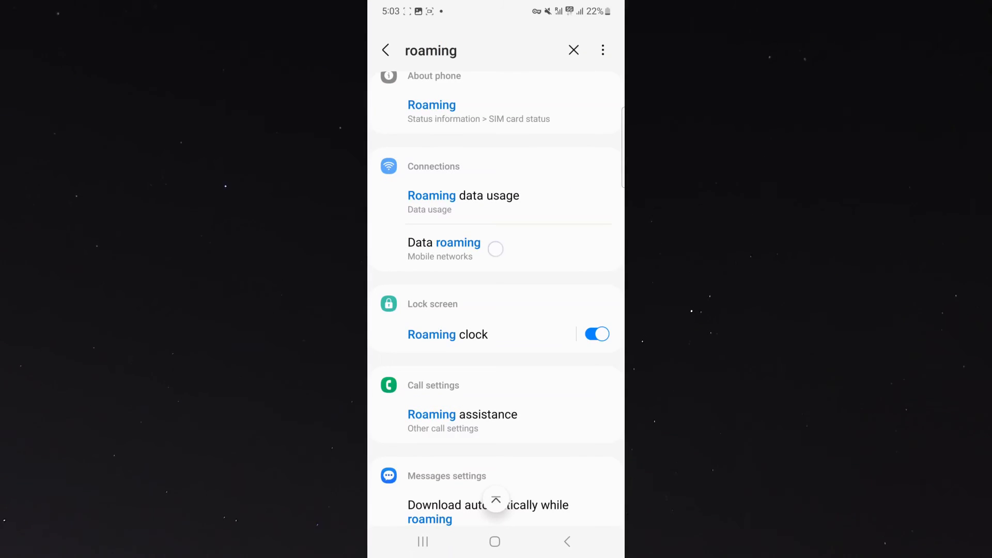
left_click(443, 250)
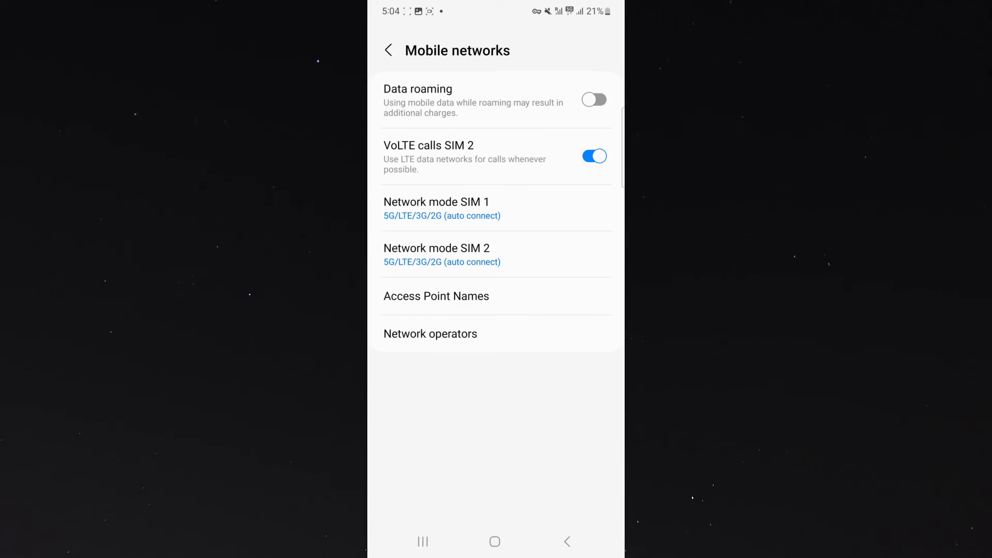
left_click(593, 99)
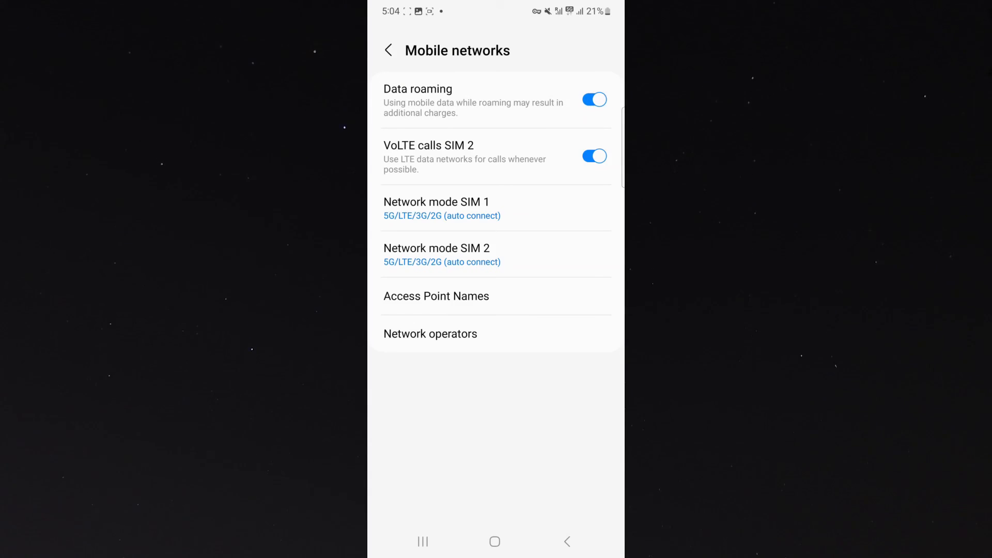